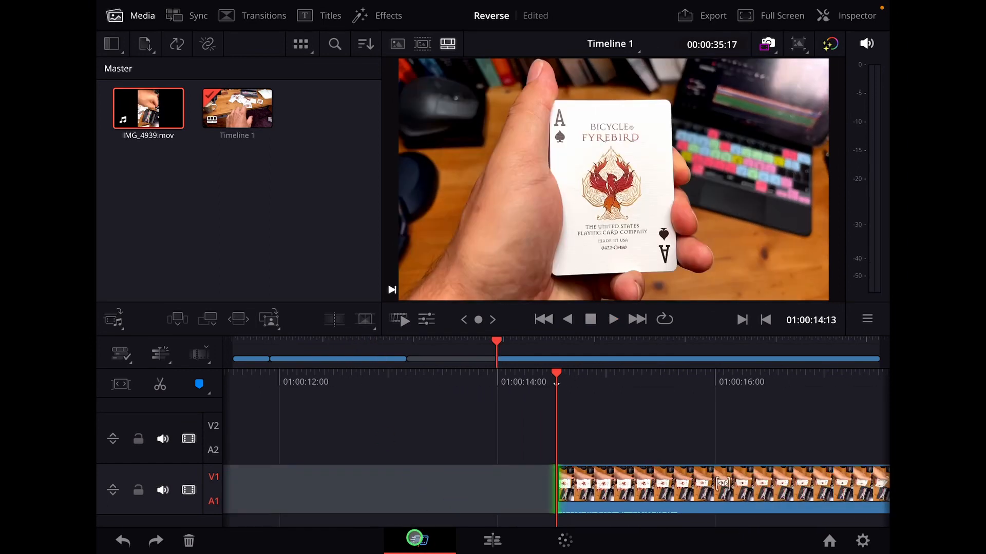
# Step: Select the card-trick clip on the V1 track to show its quick actions
pyautogui.click(492, 541)
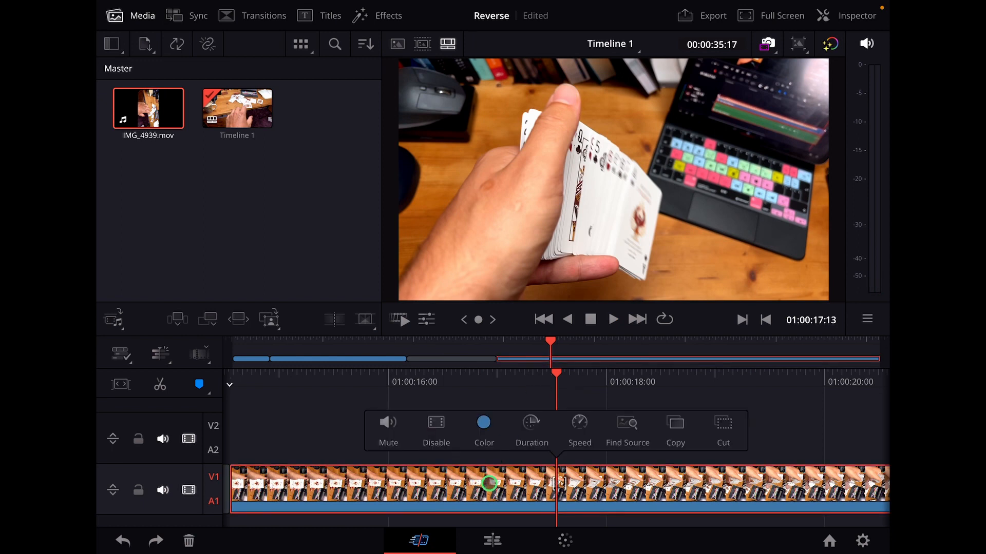
# Step: Dismiss the clip toolbar and open the Speed tool, showing speed 1.00 and duration 00:00:21:04
pyautogui.click(579, 431)
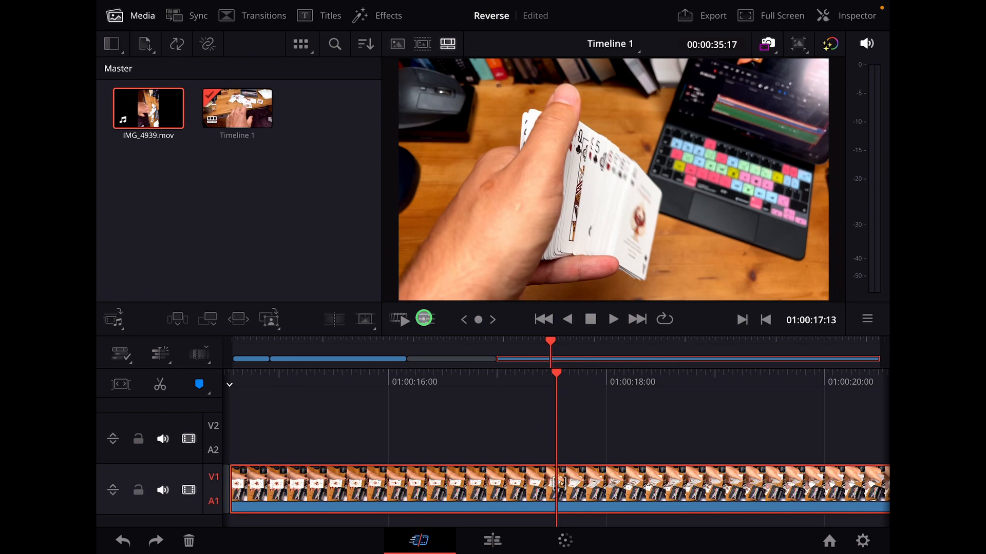
pyautogui.click(426, 319)
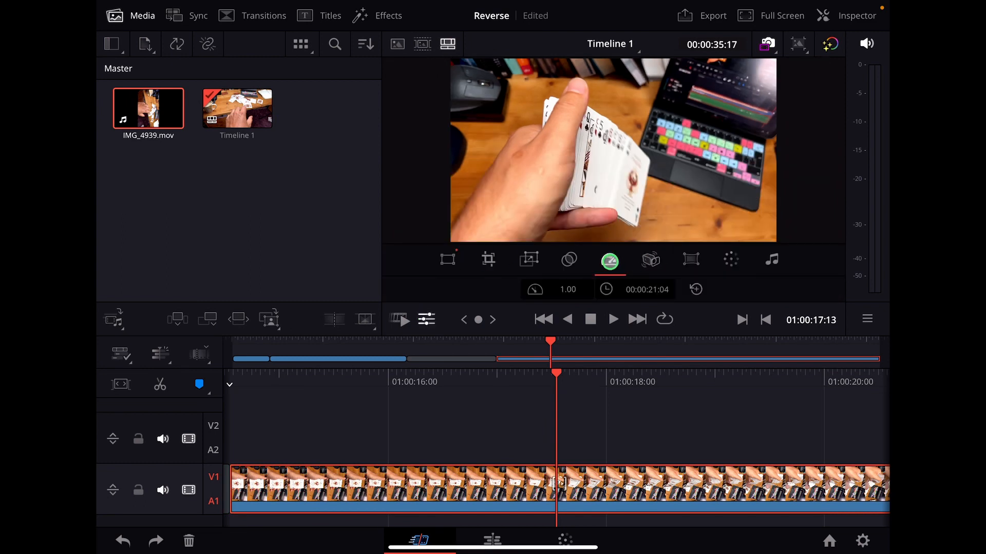
# Step: Change the clip speed from 1.00 to -1.00 and bring up the clip's options on the Edit timeline
pyautogui.click(571, 290)
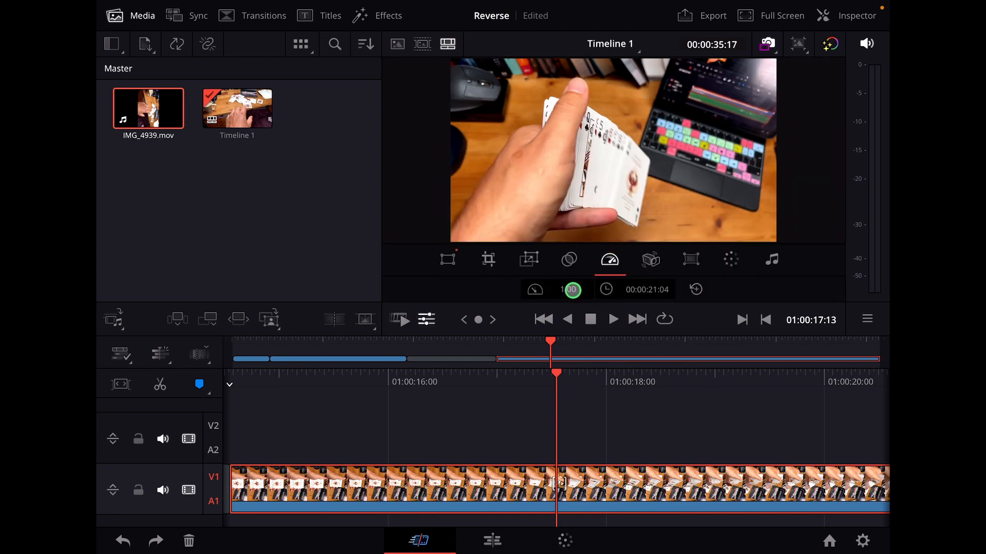
pyautogui.click(569, 289)
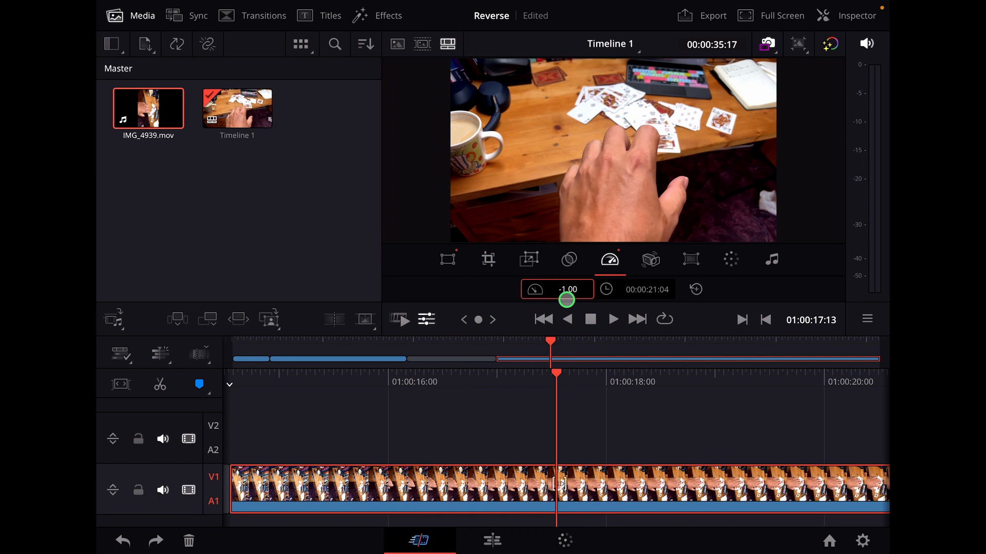
pyautogui.click(556, 289)
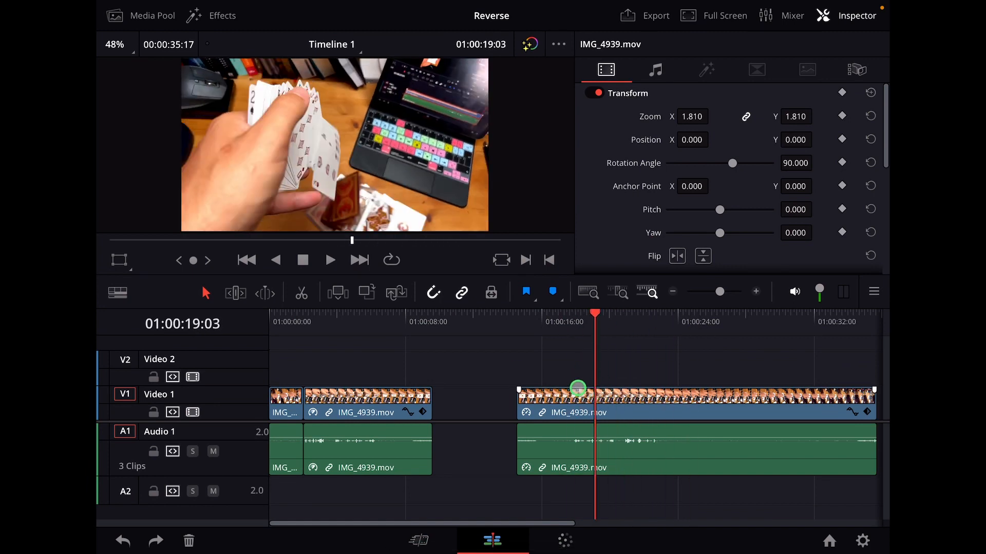
pyautogui.rightClick(579, 396)
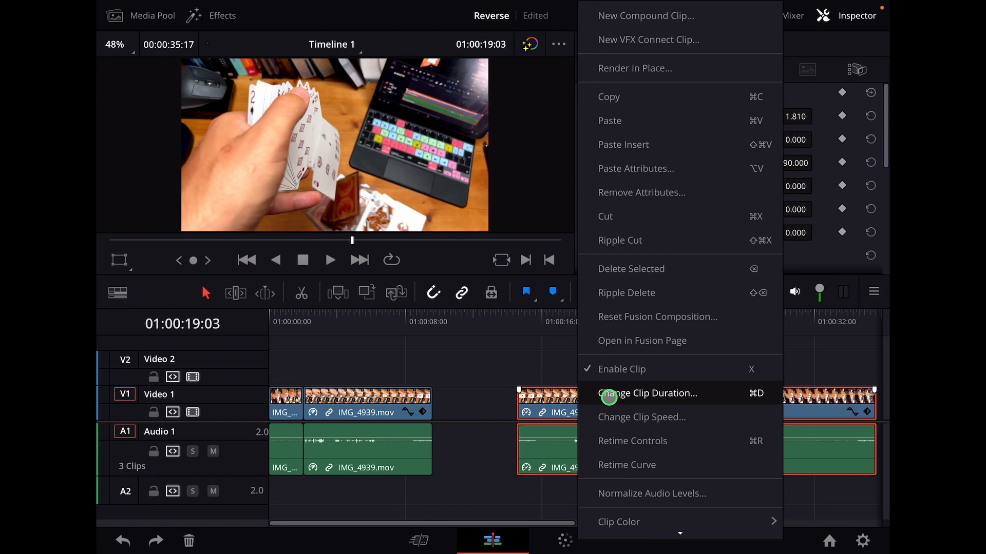
# Step: In Change Clip Speed for IMG_4939.mov, tick Reverse Speed for -100% at -24 fps
pyautogui.click(641, 416)
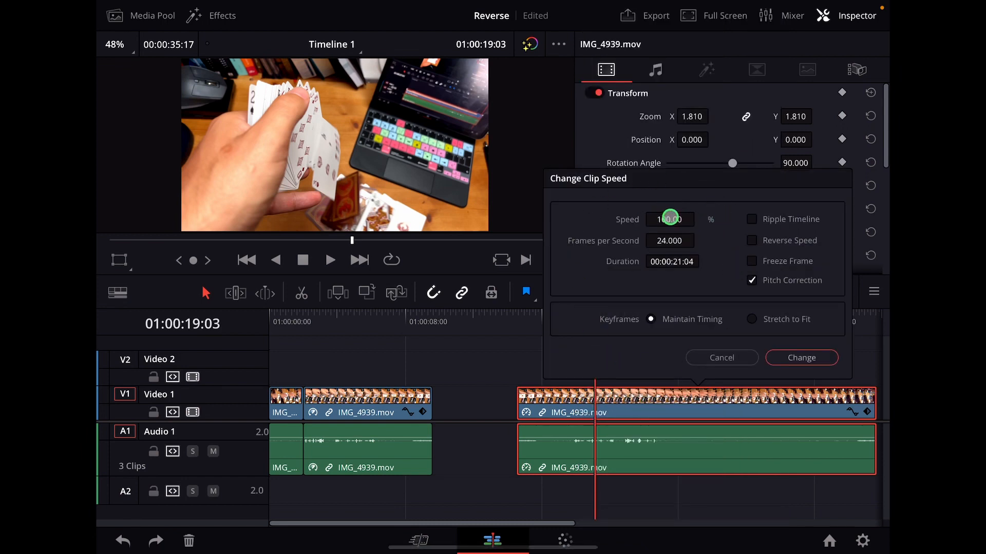
pyautogui.click(751, 240)
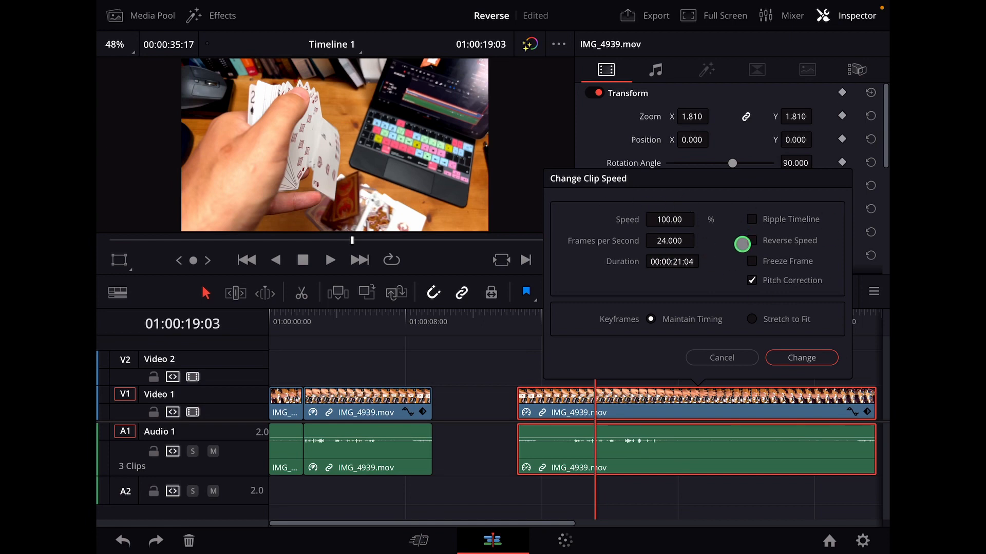
pyautogui.click(762, 240)
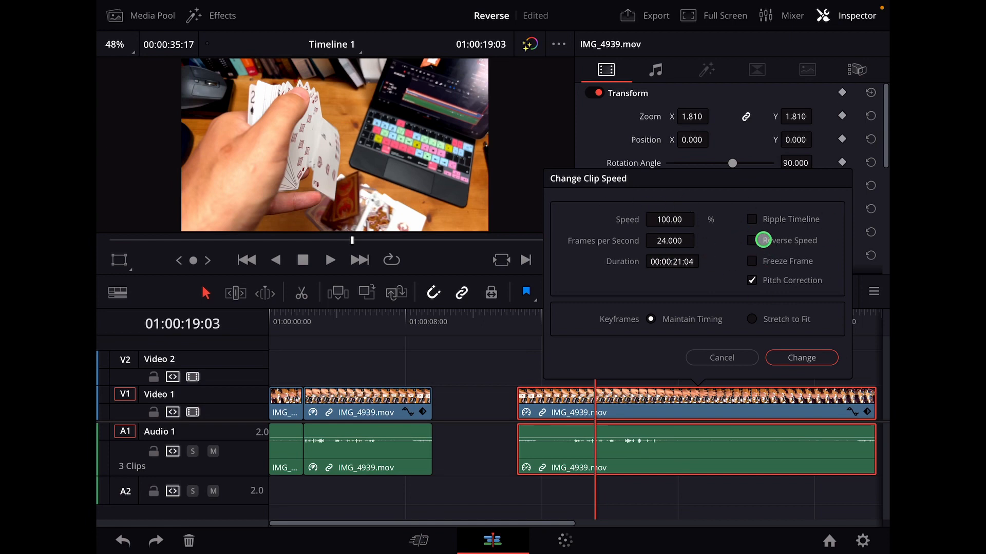
pyautogui.click(751, 240)
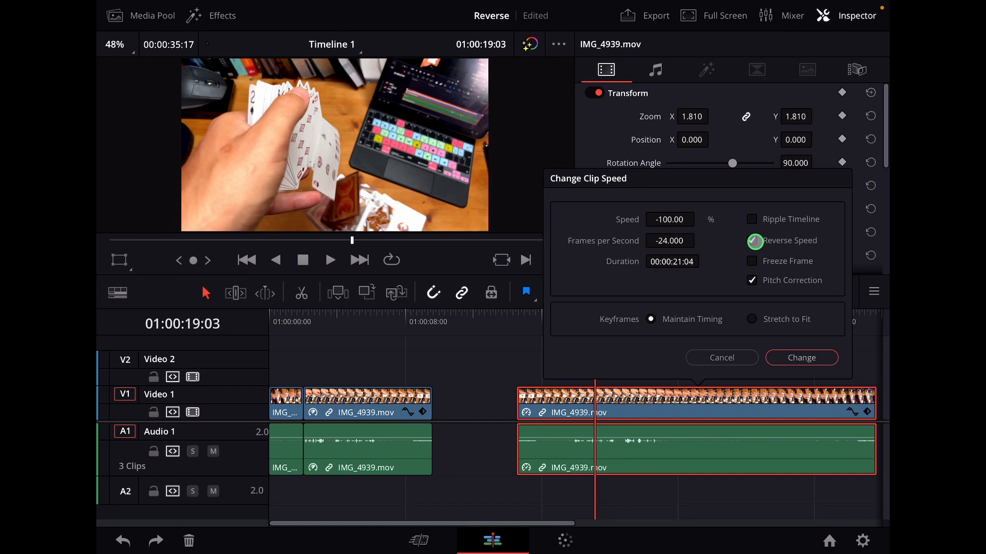